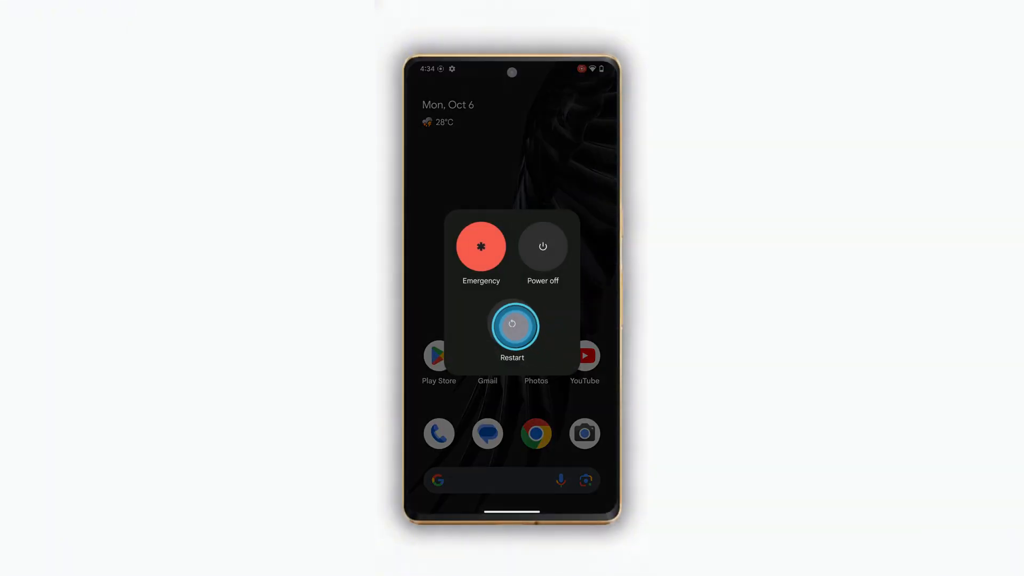
Reboot the Pixel into safe mode from the Restart prompt and confirm with OK.
{"action": "left_click", "coordinate": [513, 324]}
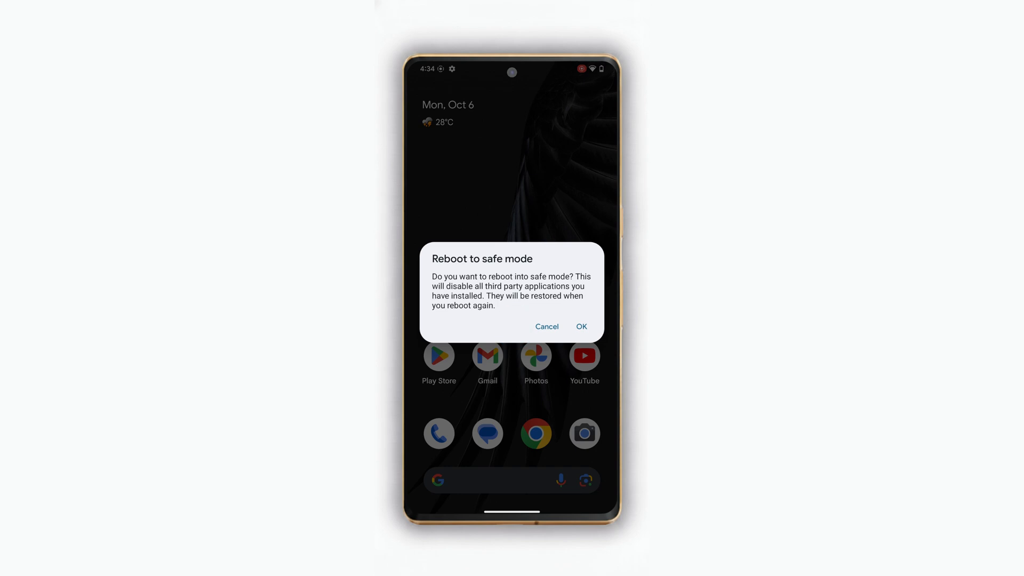
{"action": "left_click", "coordinate": [580, 326]}
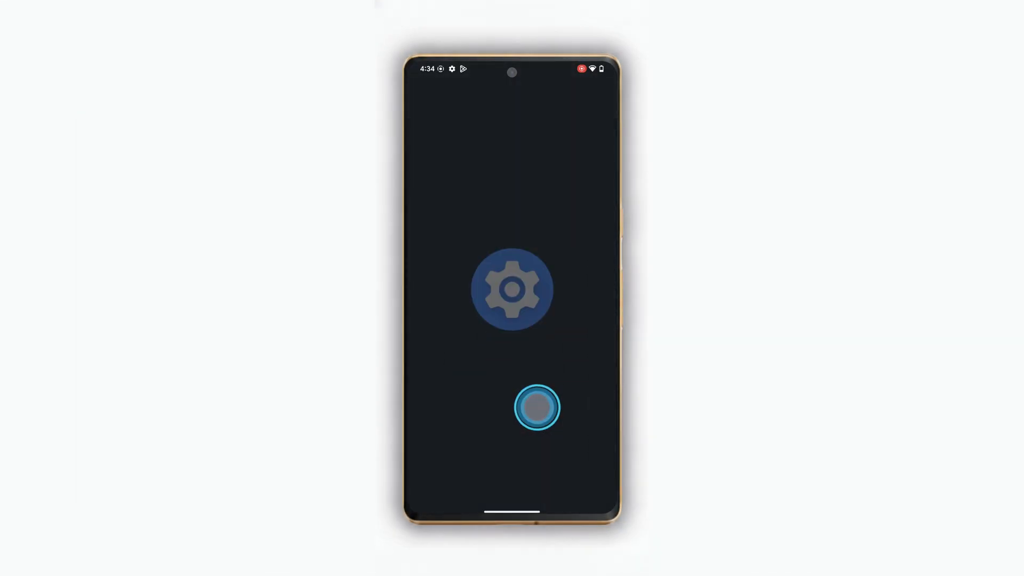
Set the screen color profile to Natural under Display > Colors.
{"action": "left_click", "coordinate": [537, 408]}
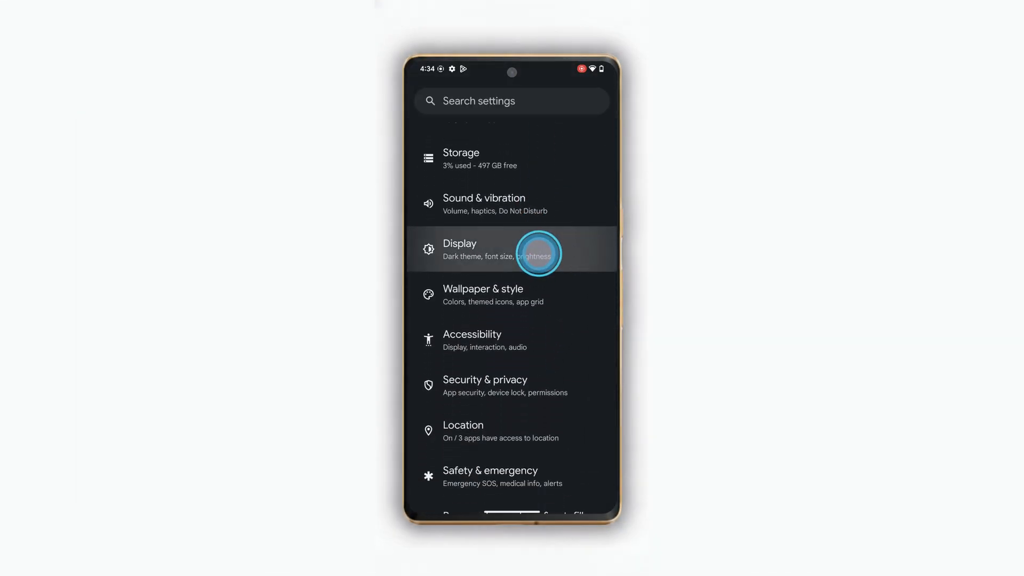
{"action": "left_click", "coordinate": [511, 249]}
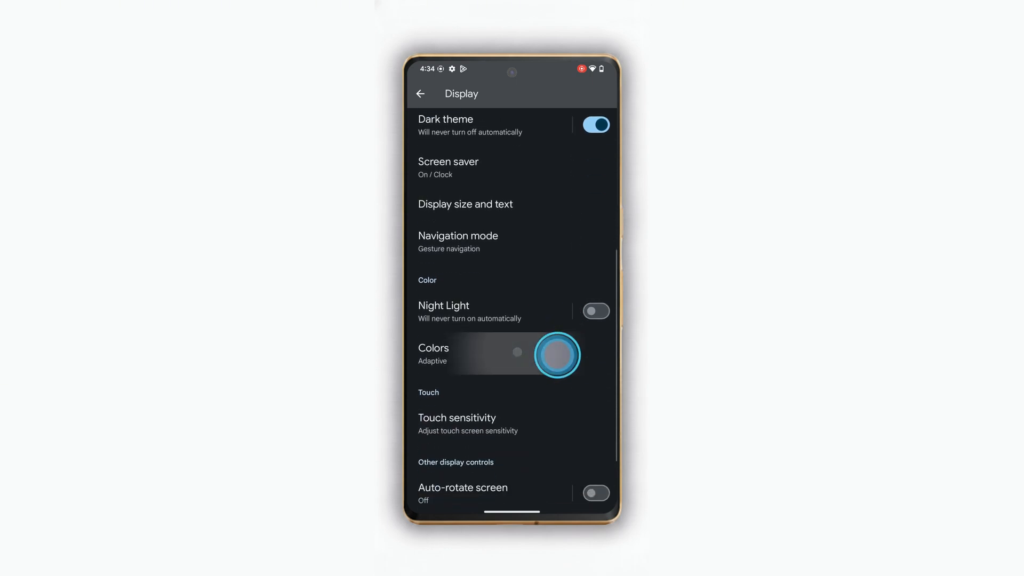
{"action": "left_click", "coordinate": [433, 352]}
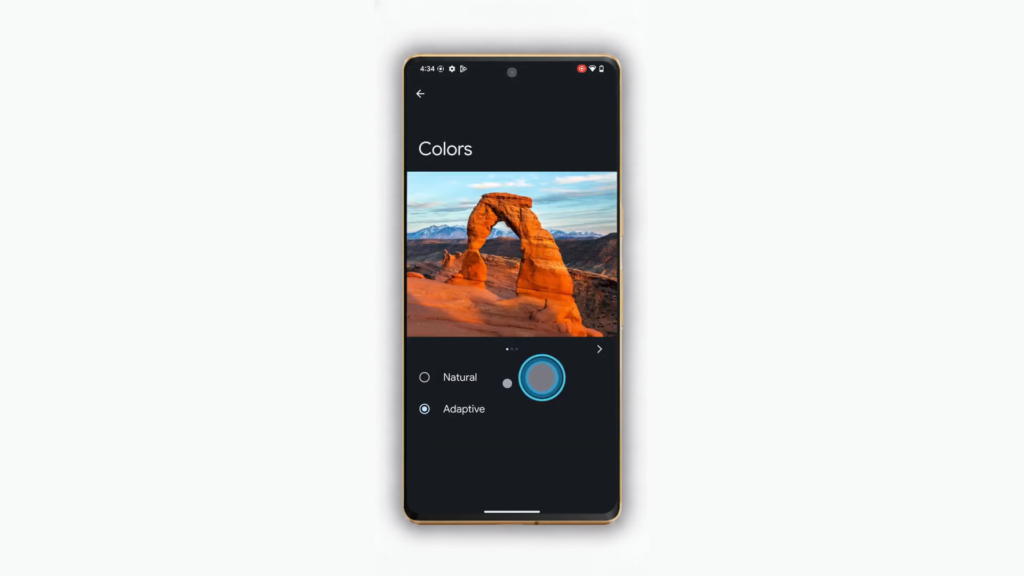
{"action": "left_click", "coordinate": [423, 376]}
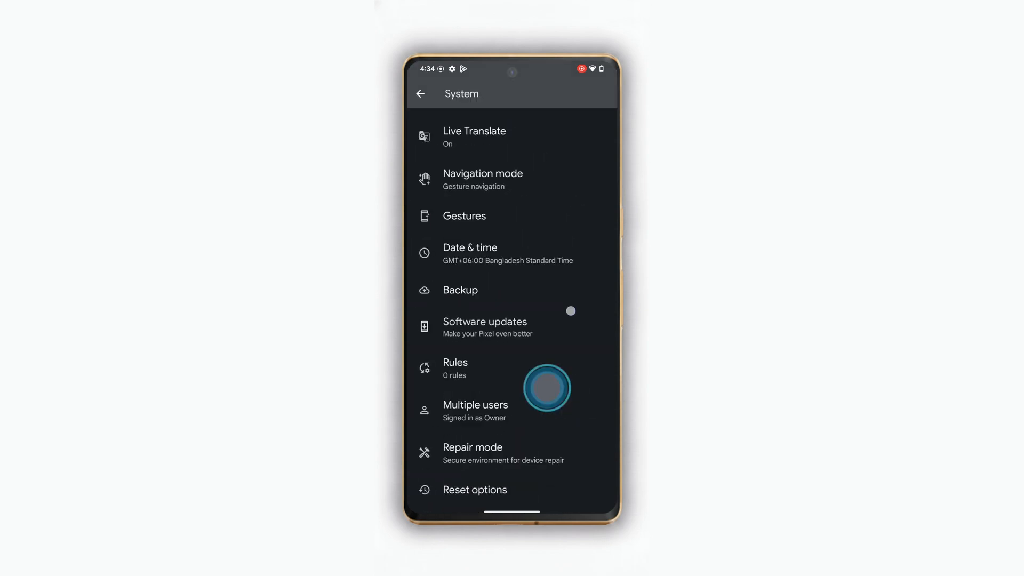
Check the pending system update on the Software updates page.
{"action": "left_click", "coordinate": [484, 327]}
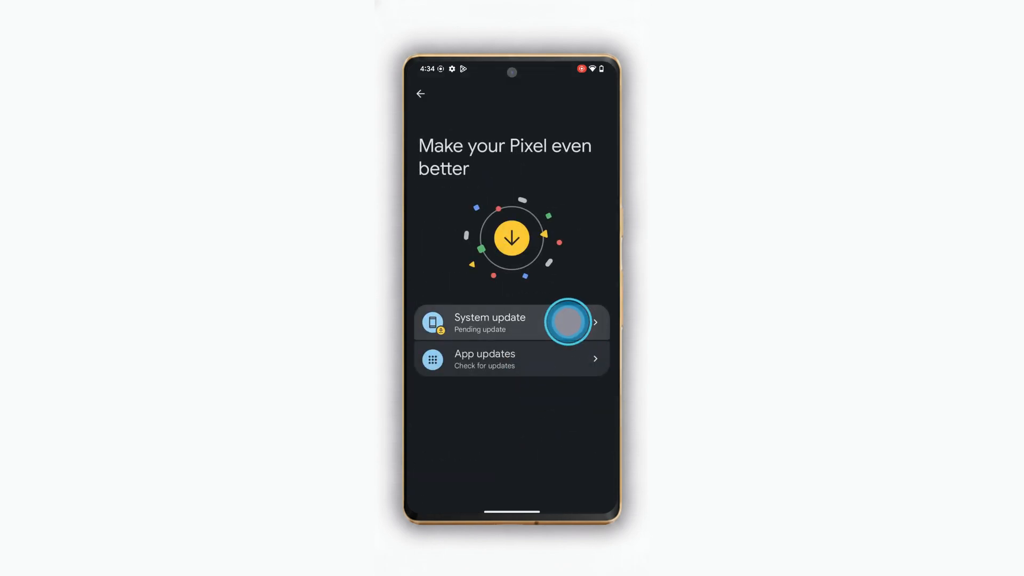
{"action": "left_click", "coordinate": [490, 322]}
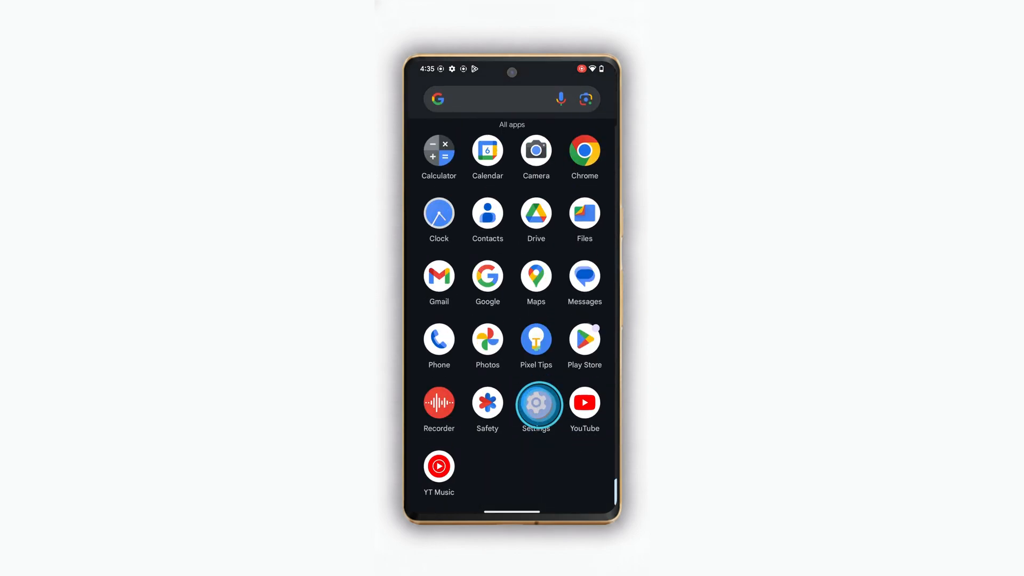
Erase all data via Reset options and confirm the factory reset.
{"action": "left_click", "coordinate": [536, 405]}
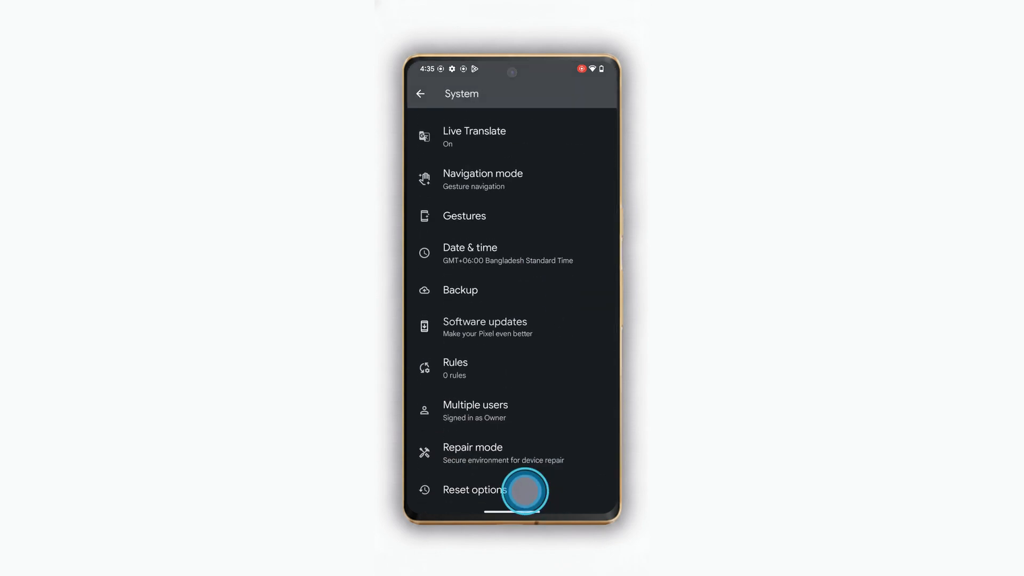
{"action": "left_click", "coordinate": [473, 490]}
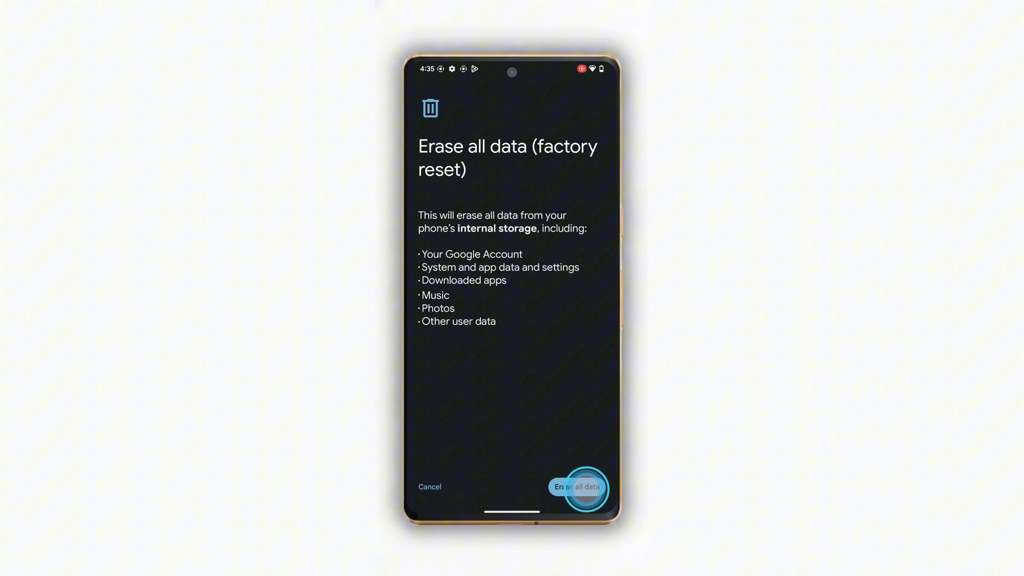
{"action": "left_click", "coordinate": [577, 488]}
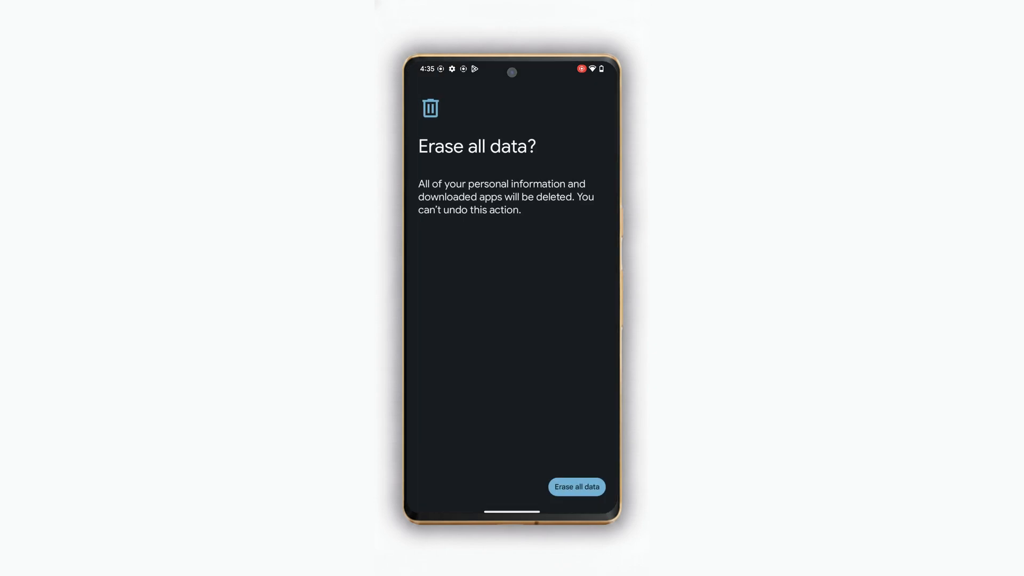
{"action": "left_click", "coordinate": [576, 486]}
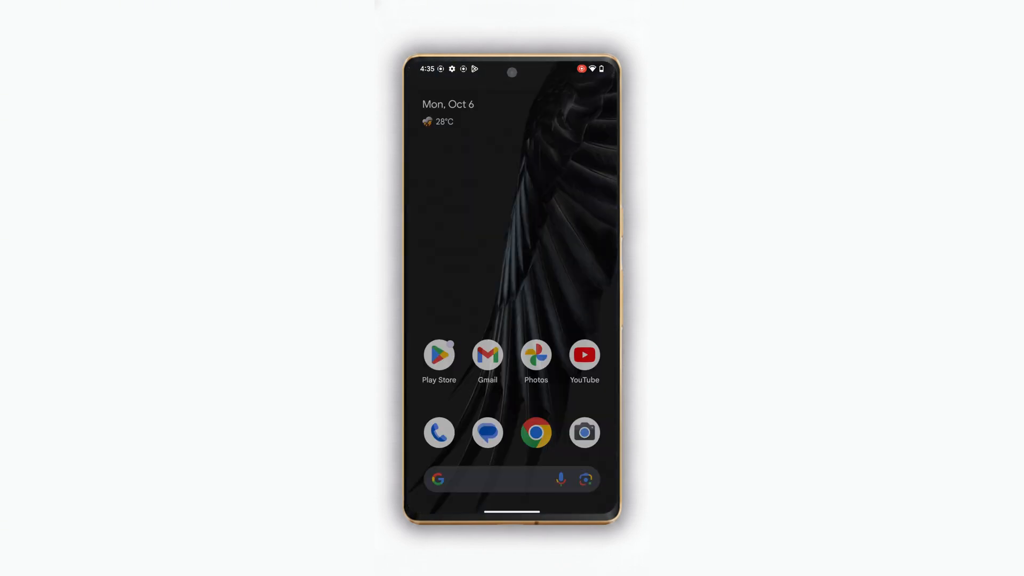